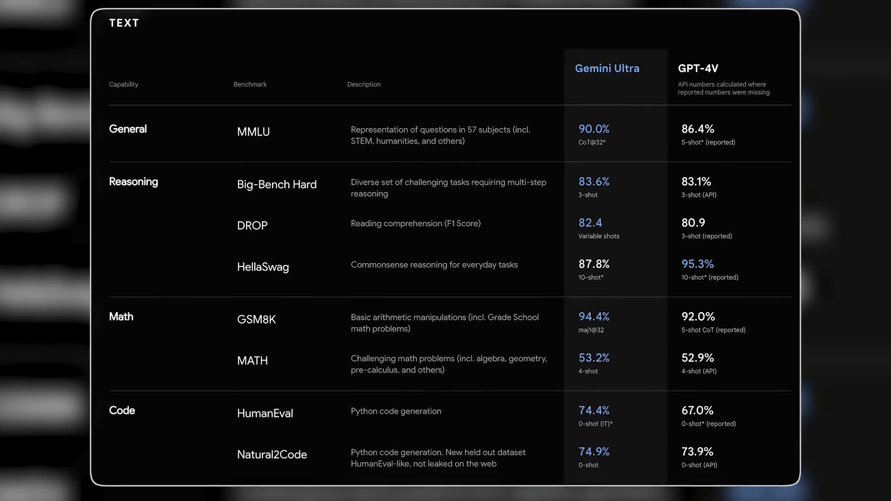
{"action": "scroll", "scroll_direction": "down", "scroll_amount": 3}
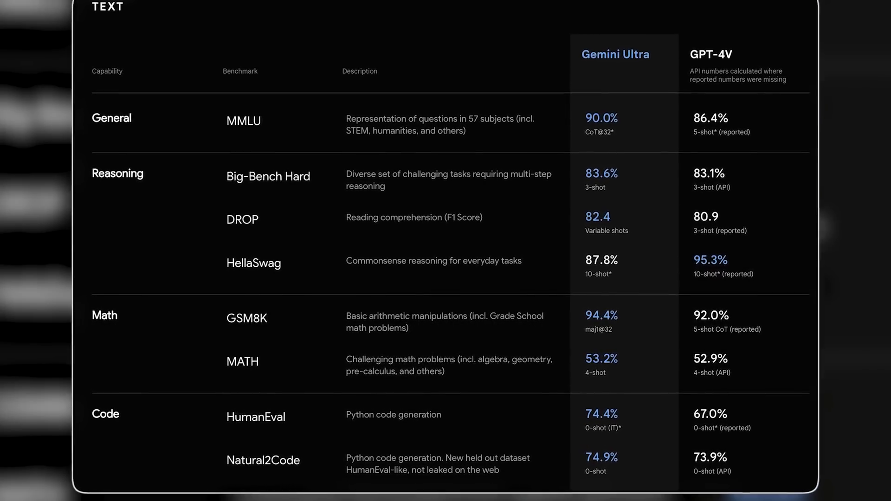